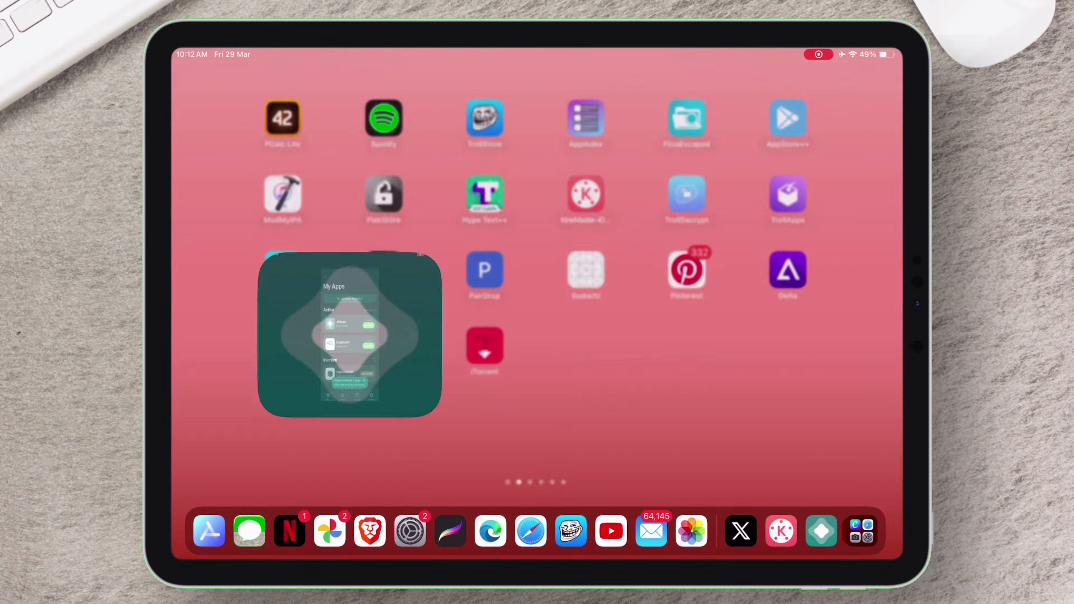
# Launch AltStore on the iPad and show its Settings page with Background Refresh on.
pyautogui.click(348, 336)
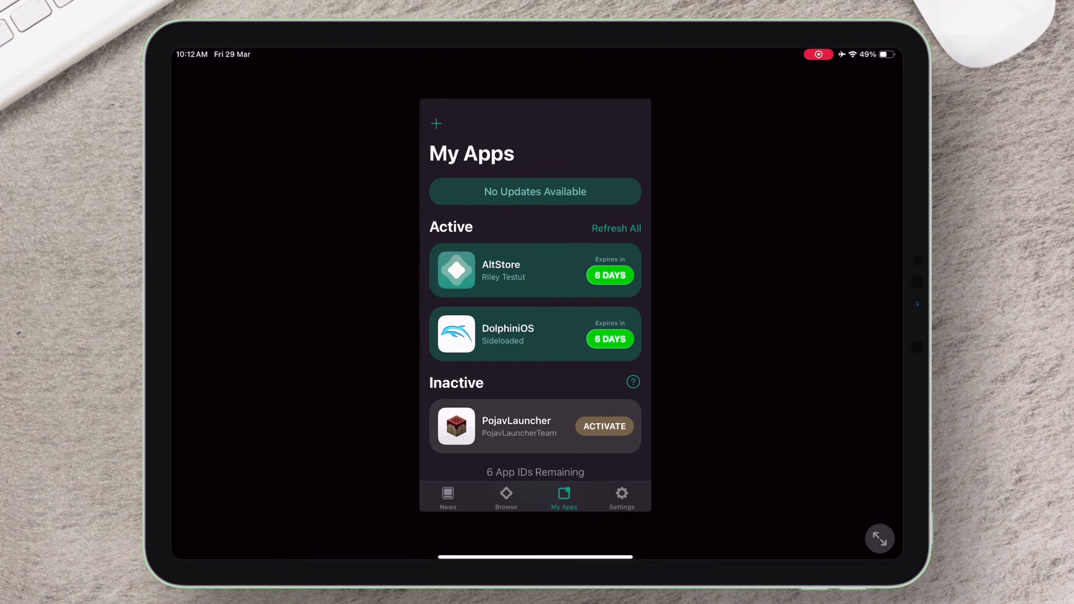
pyautogui.click(616, 228)
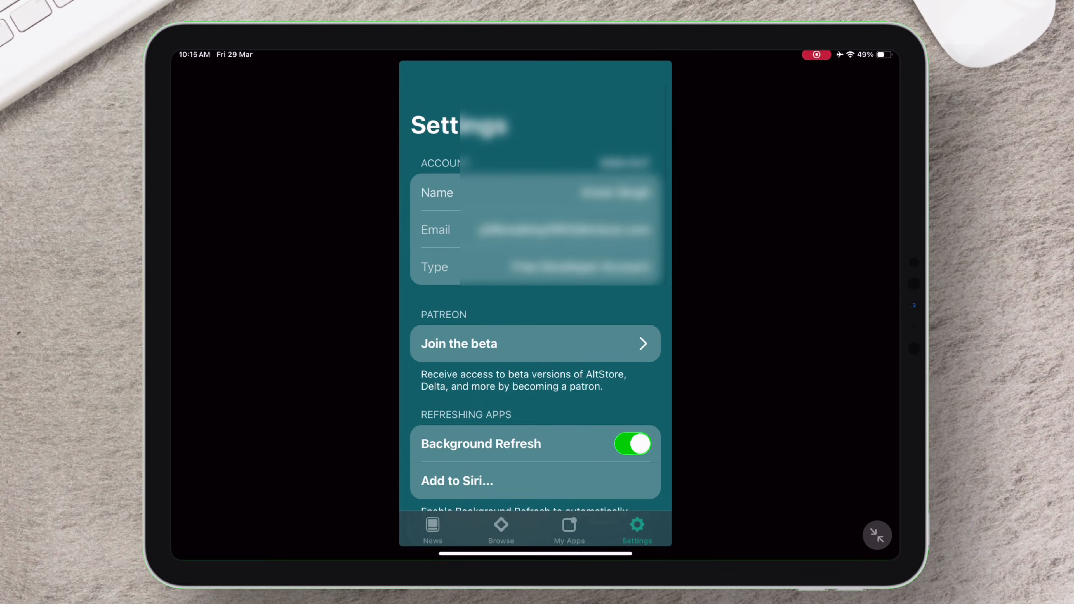
# Confirm the PC's Wi-Fi is connected to the 5G network and bring up Windows Search.
pyautogui.click(569, 528)
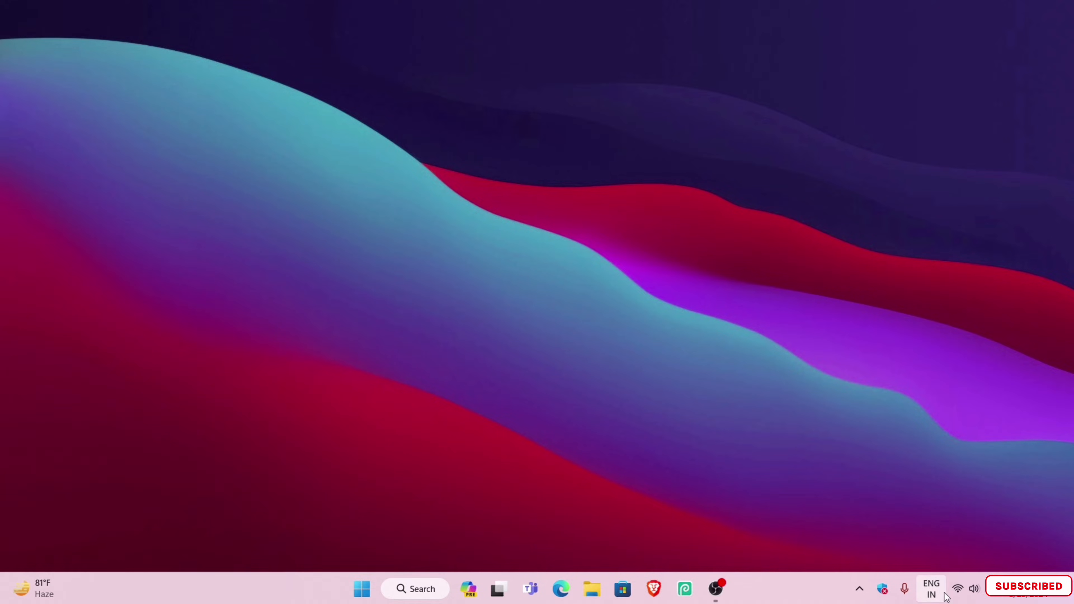
pyautogui.click(957, 589)
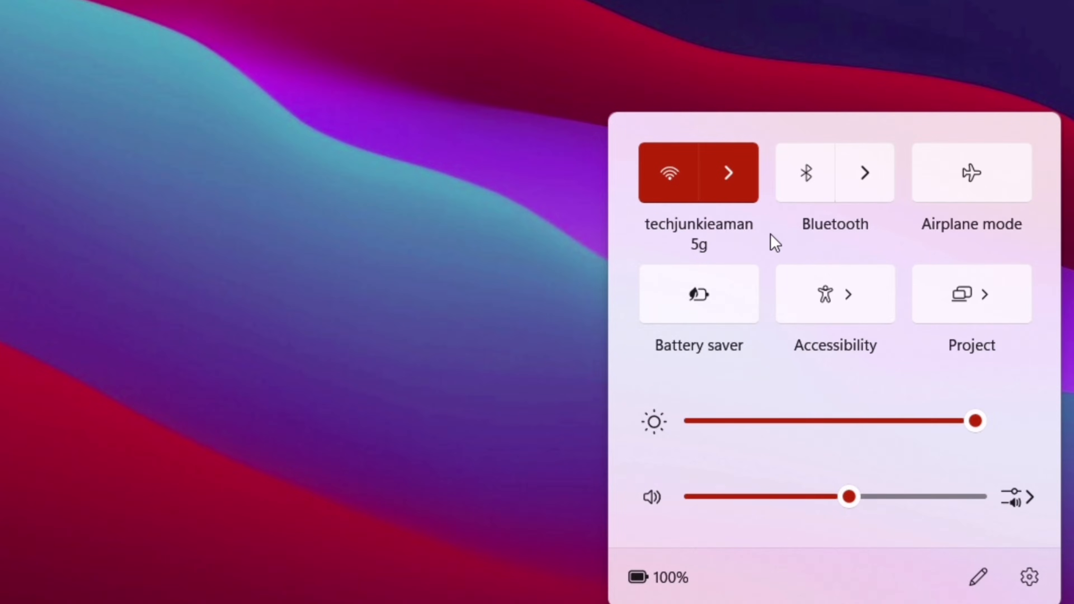
pyautogui.click(728, 172)
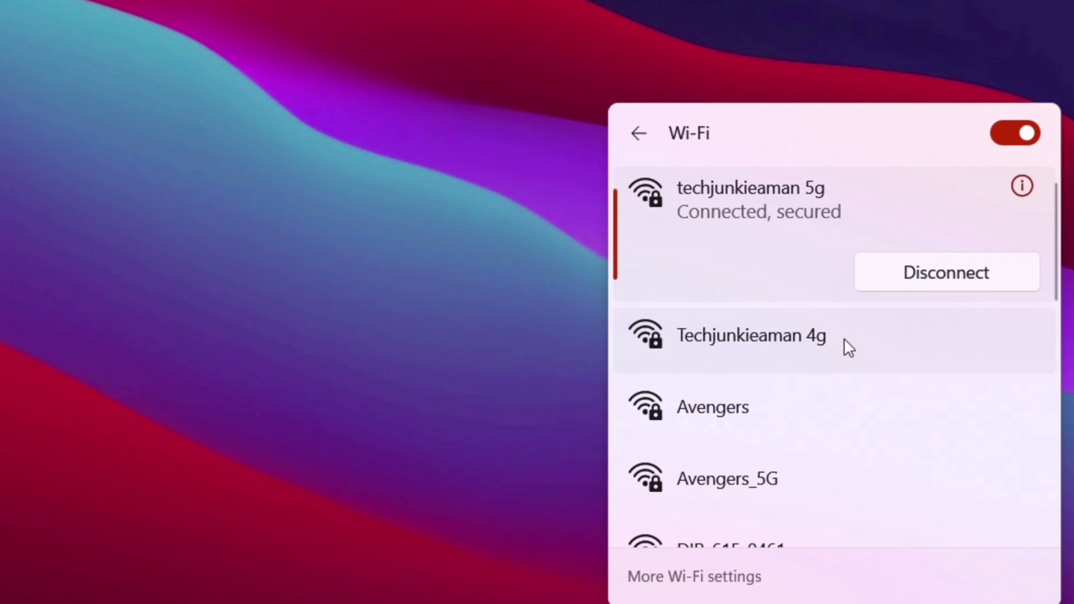
pyautogui.click(751, 336)
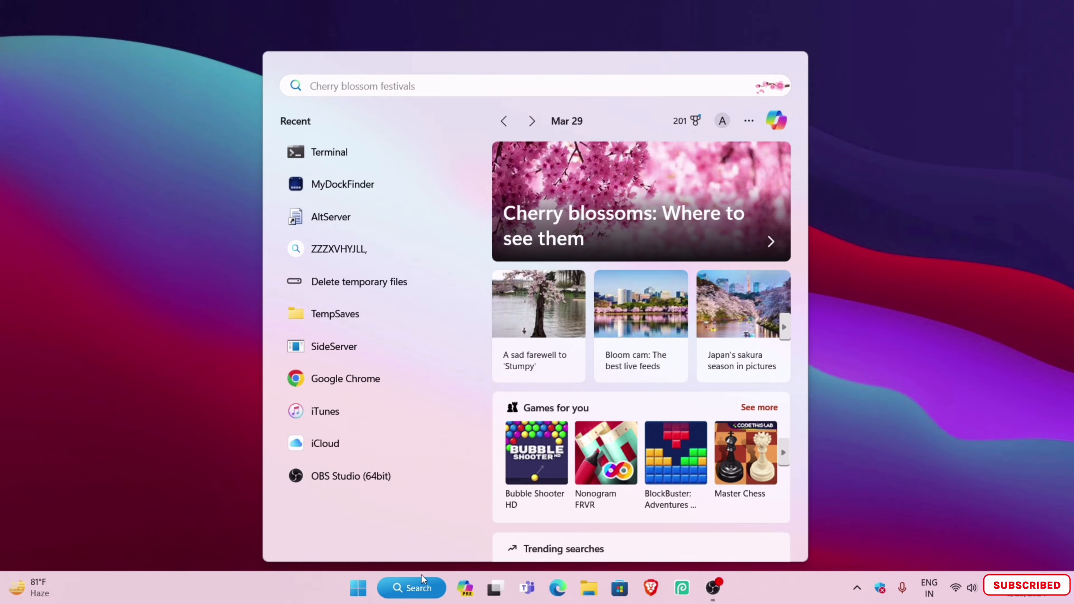
# Search for 'altServer' and start AltServer on the PC.
pyautogui.write('altServer')
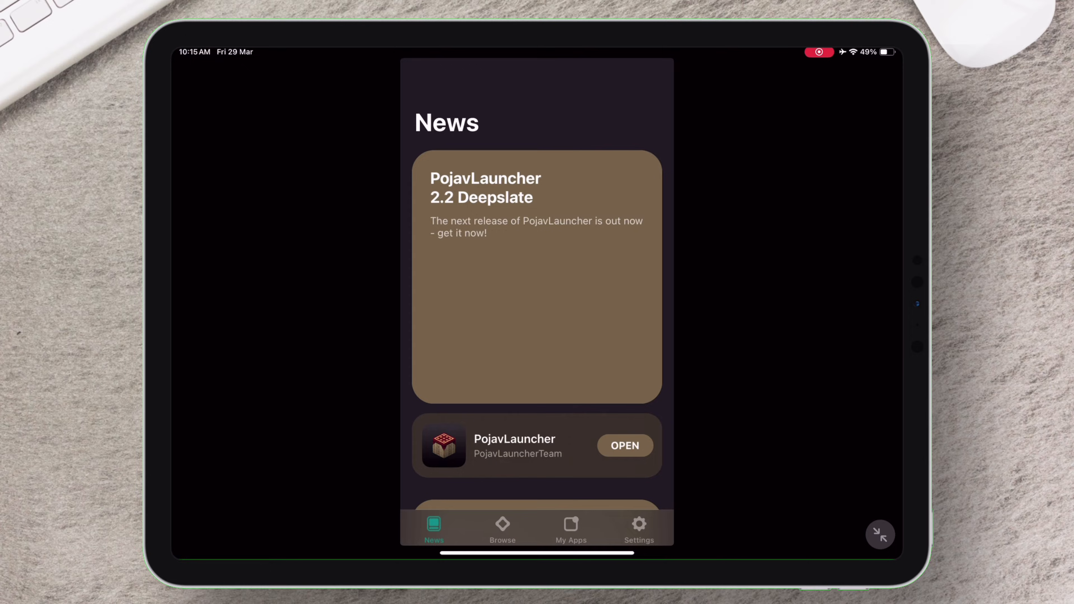
# View My Apps showing AltStore and DolphiniOS active for 6 days, then return to the desktop.
pyautogui.click(570, 527)
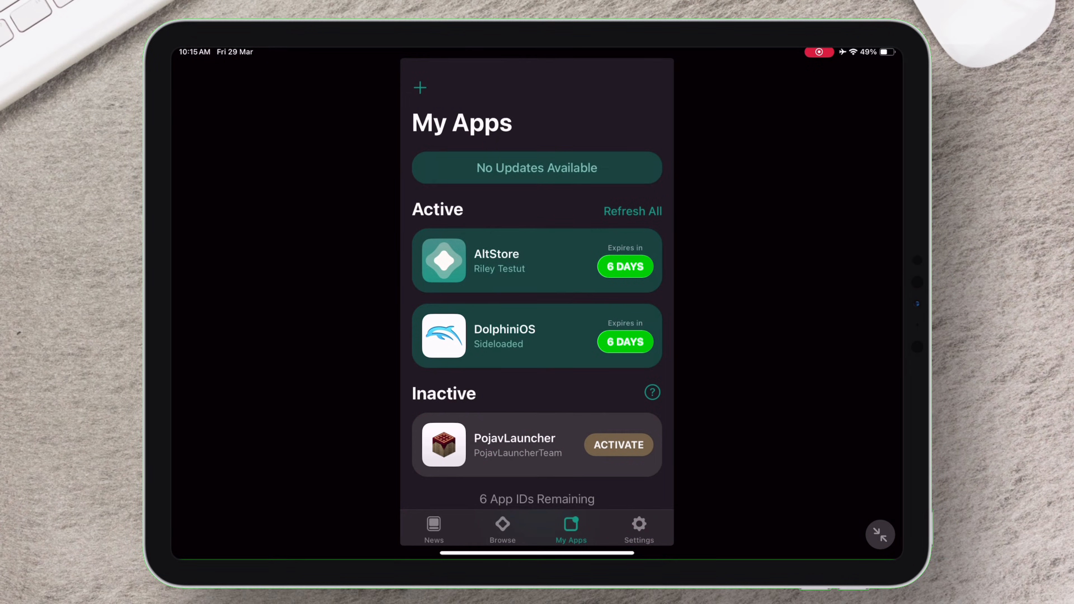
pyautogui.click(631, 210)
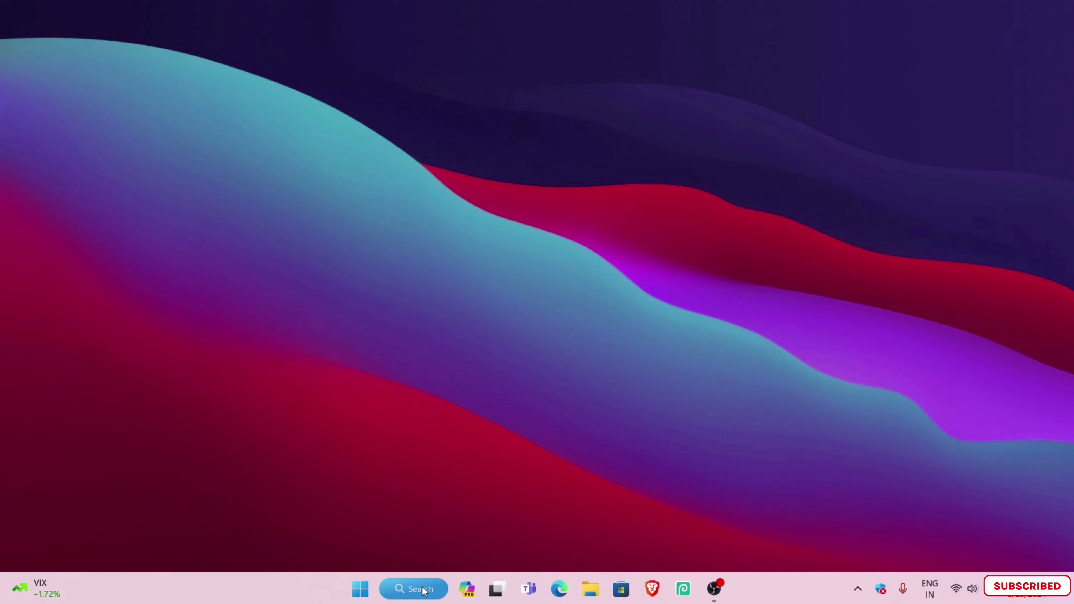
# Search for 'itune' to launch iTunes and enable Wi-Fi sync for the iPad.
pyautogui.write('itune')
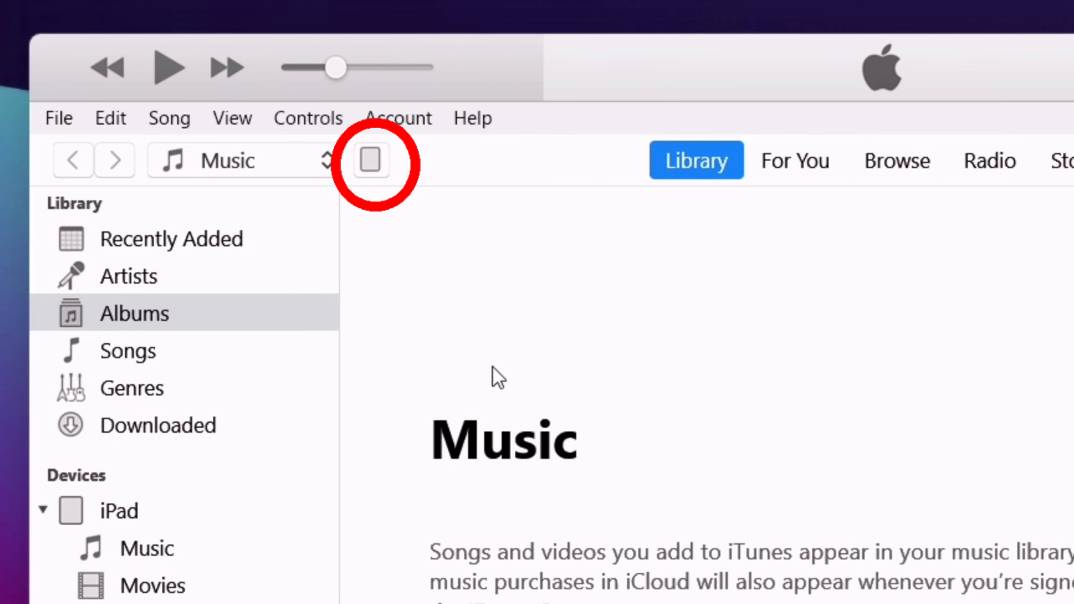
pyautogui.moveTo(428, 199)
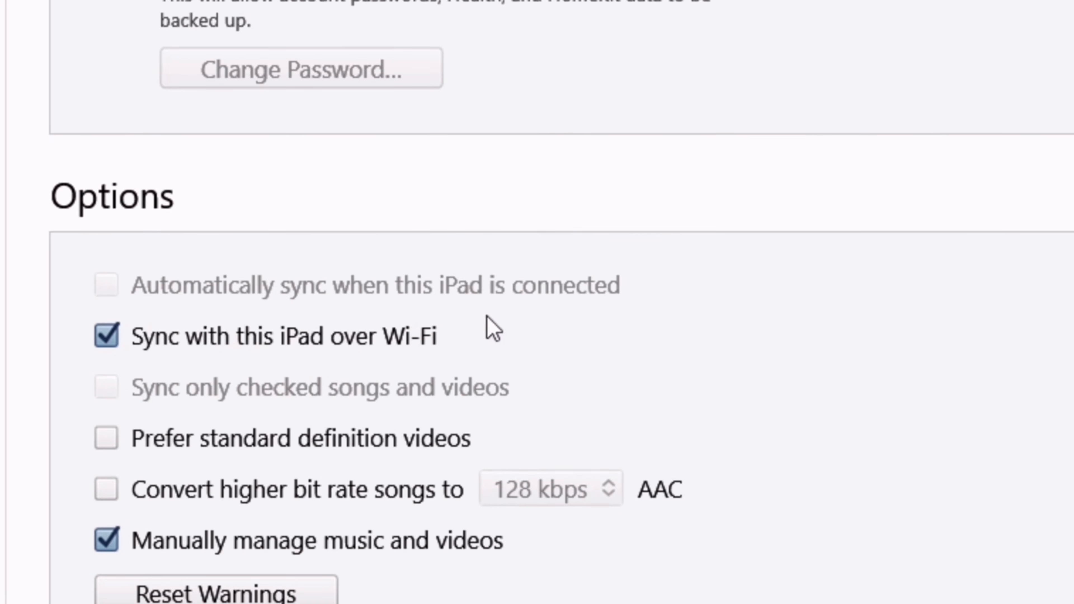
pyautogui.moveTo(173, 388)
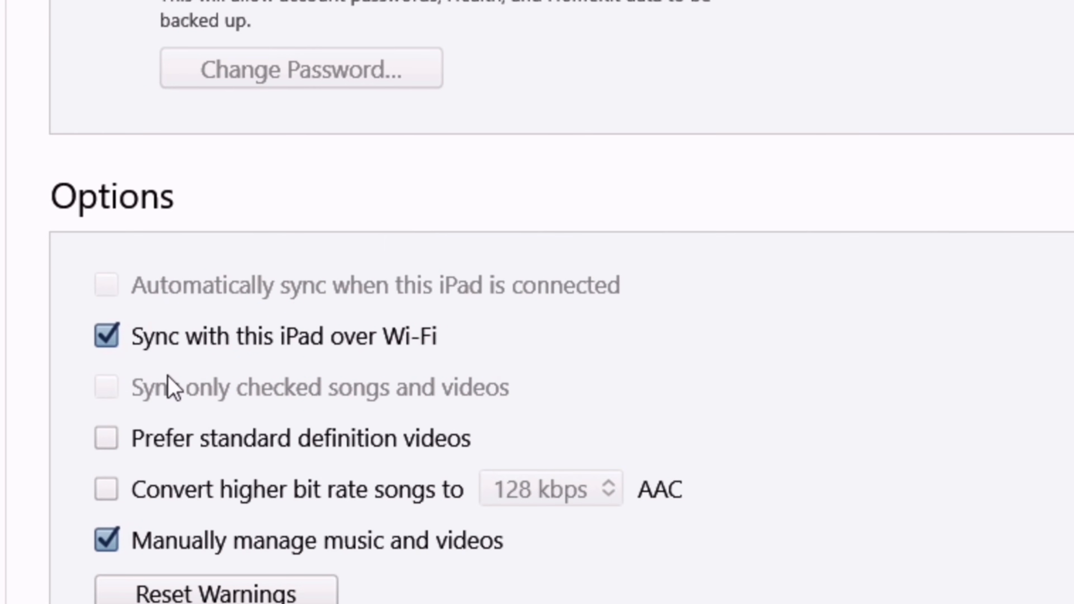